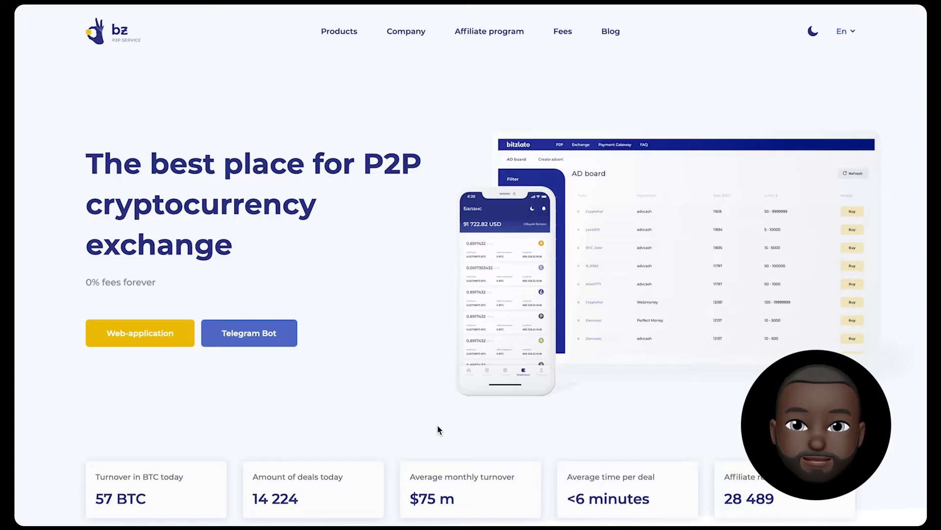
Launch the Bitzlato web application to reach the AD board of BTC buy offers
click(139, 334)
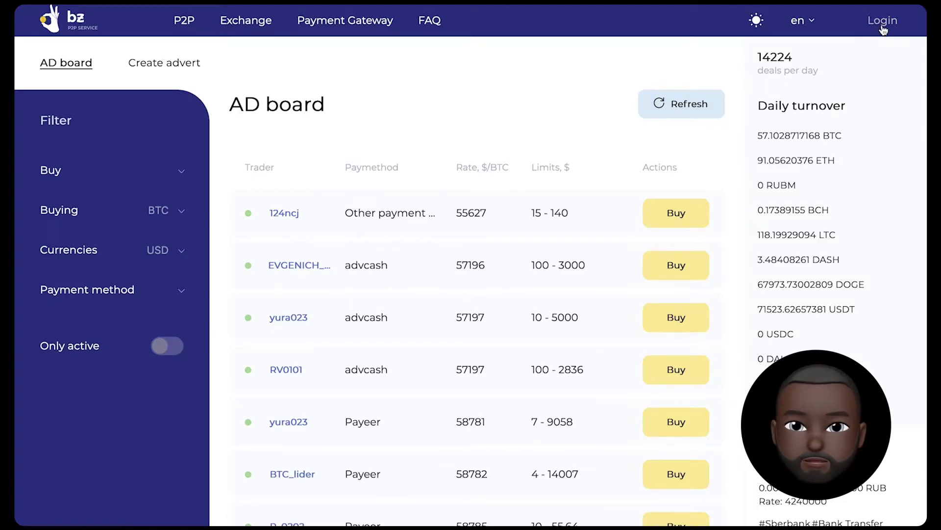
Register a new account with username John32142 and email 'john', submitting the sign-up form
click(884, 20)
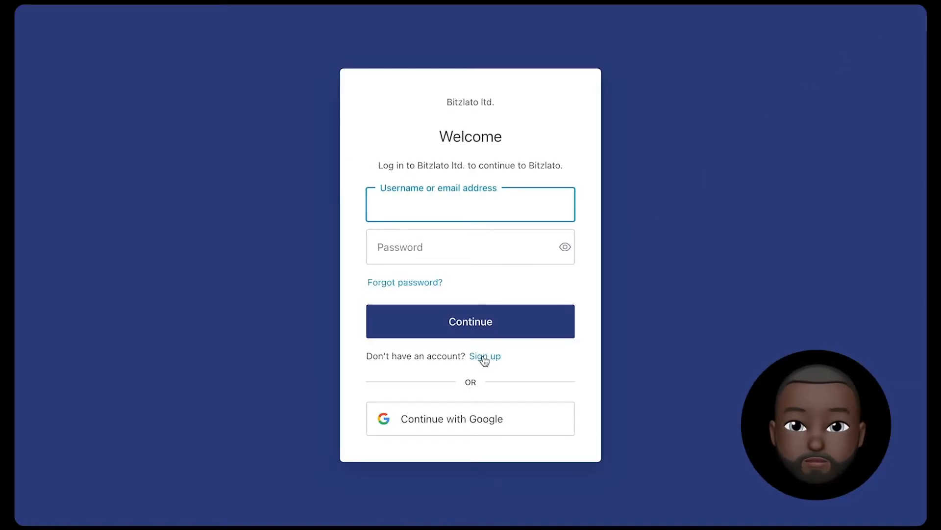
click(484, 356)
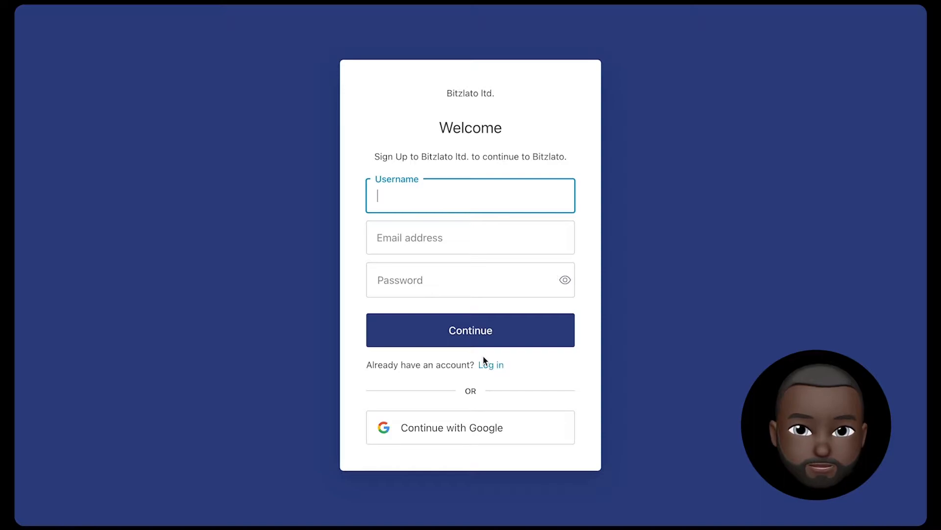
text(John32142)
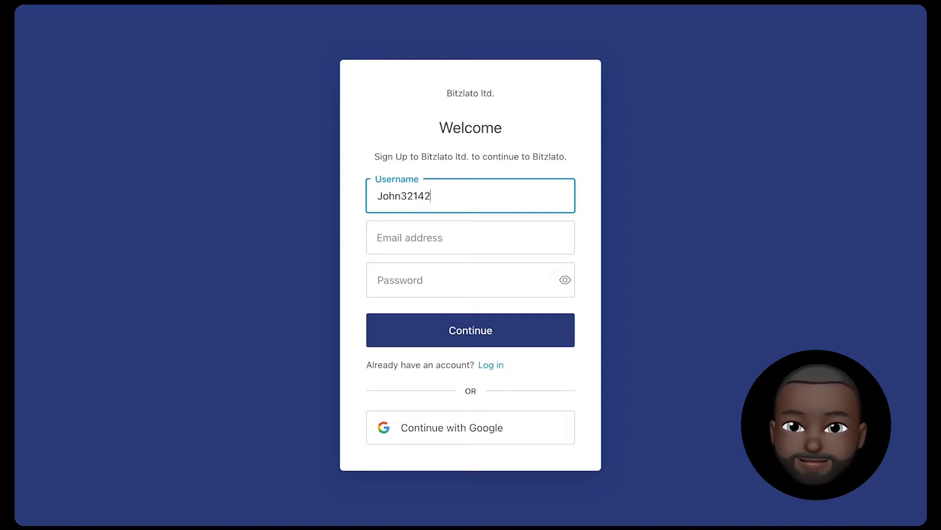
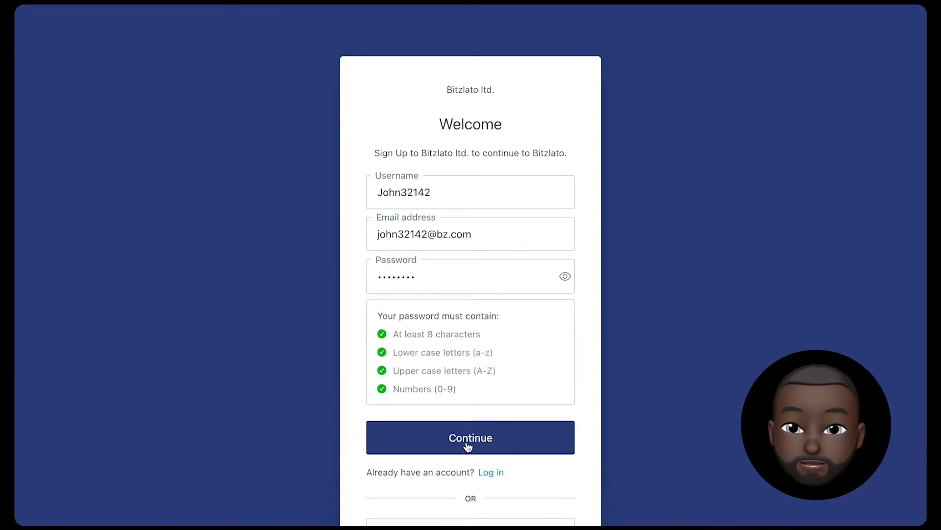
click(471, 438)
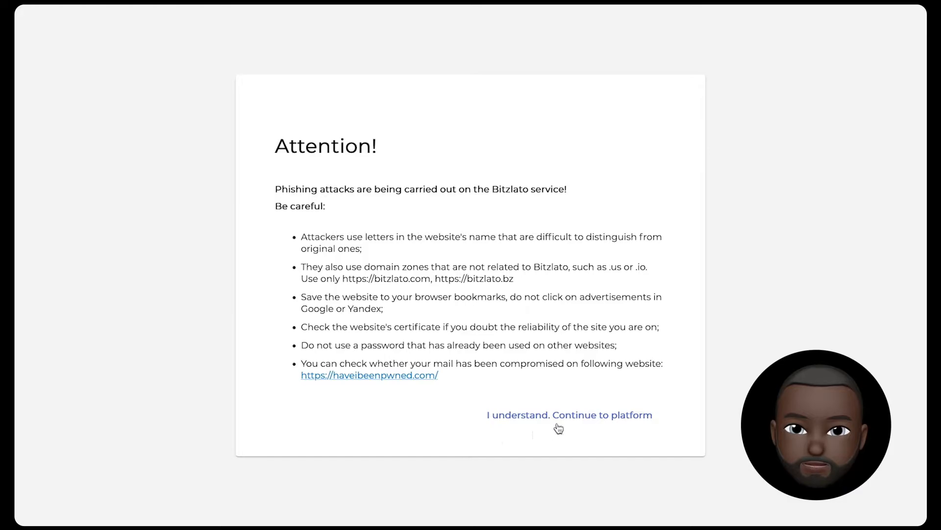
Acknowledge the phishing warning and return to the login form via RELOGIN
click(569, 414)
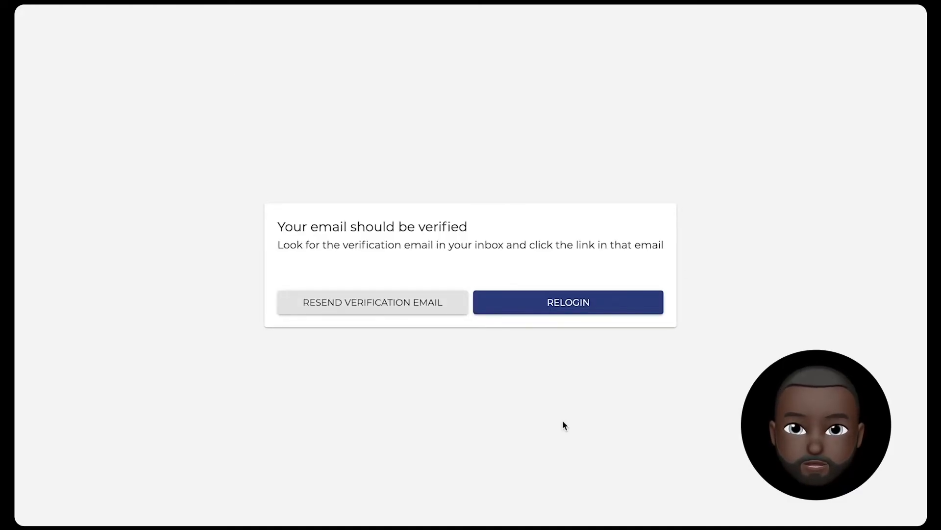
click(569, 302)
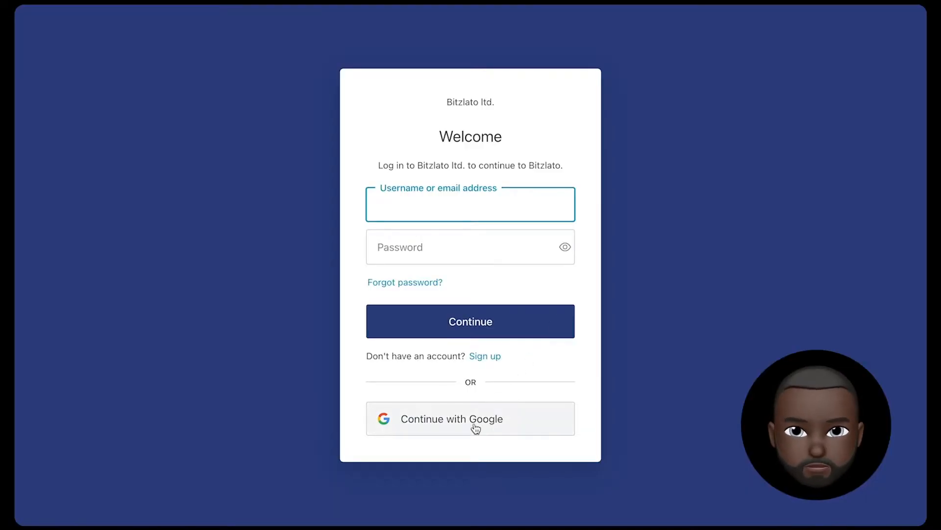
Sign in to Bitzlato with a Google account
click(471, 419)
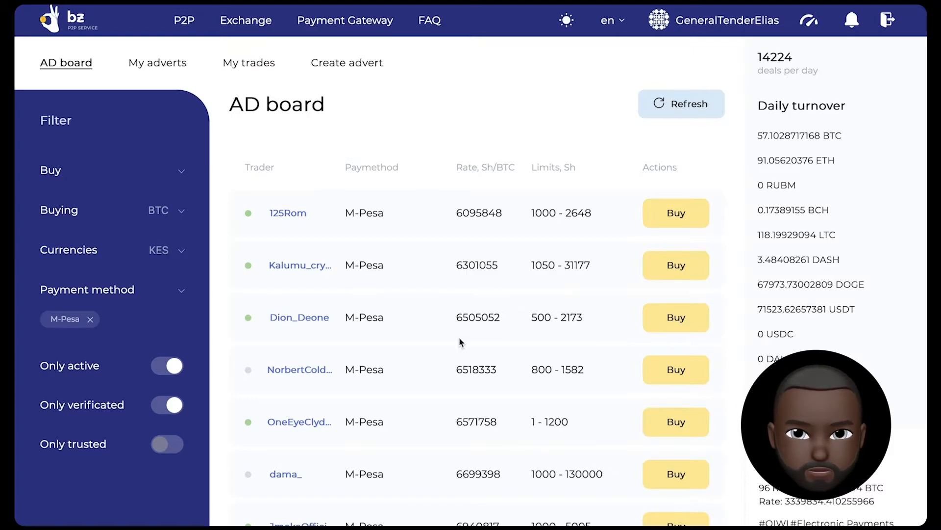
mouse_move(354, 296)
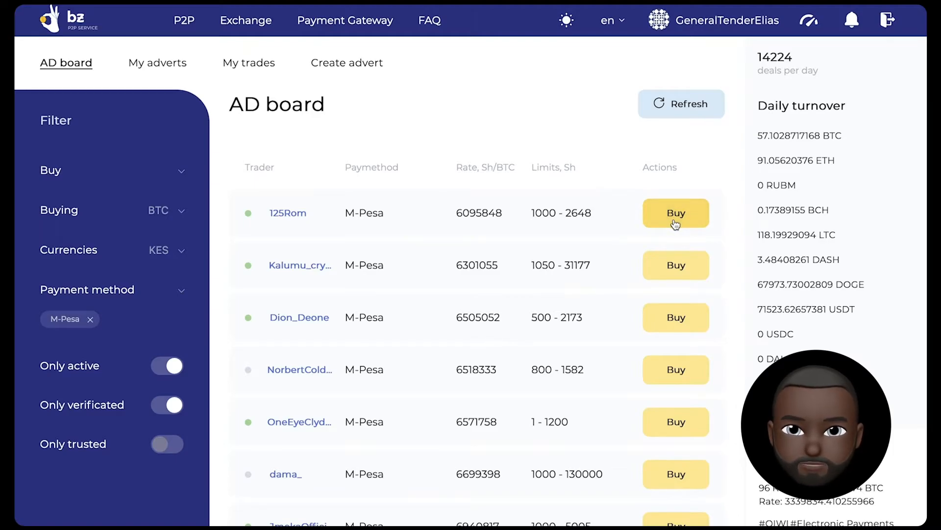
Start a trade on the top M-Pesa offer, spending 1000 KES for 0.00016405 BTC
click(675, 212)
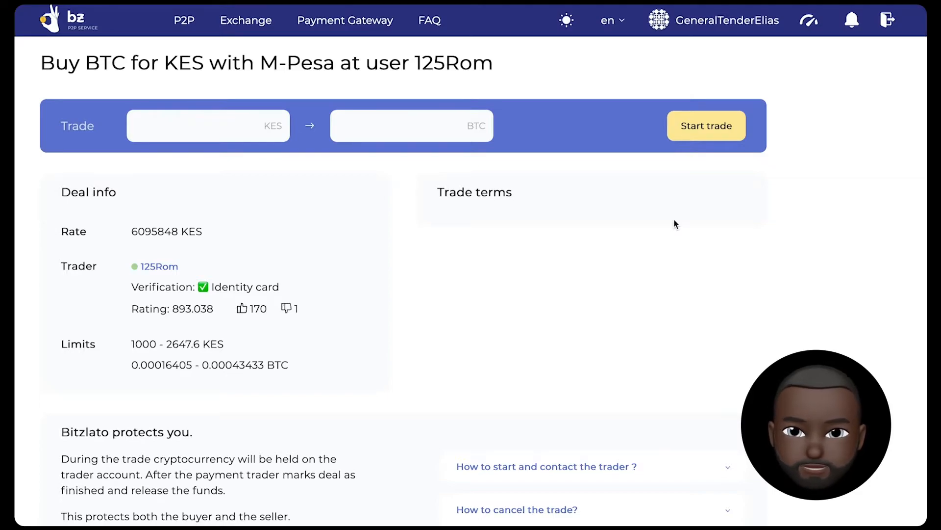
click(220, 133)
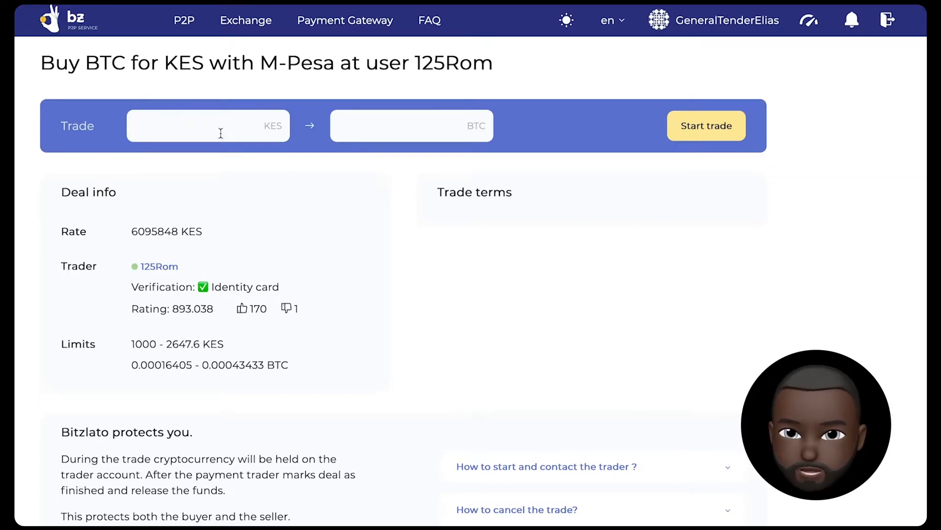
click(213, 126)
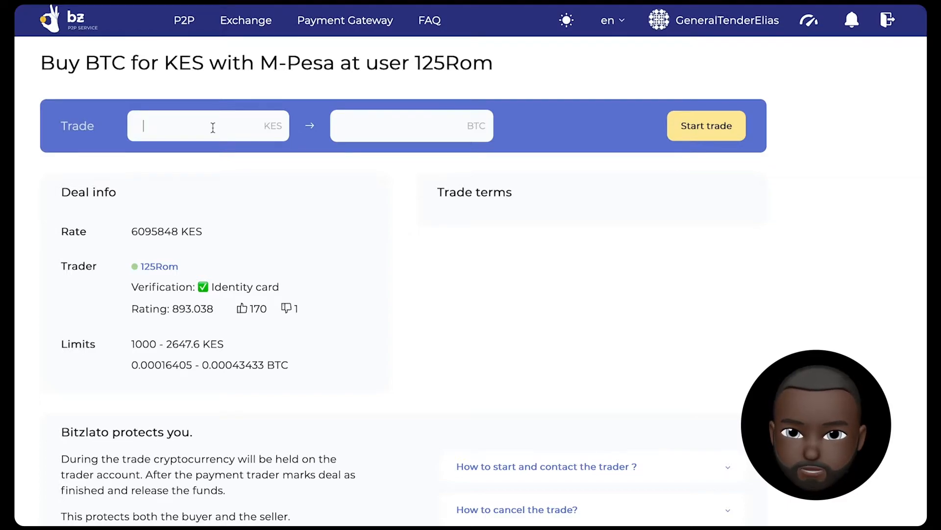
text(1)
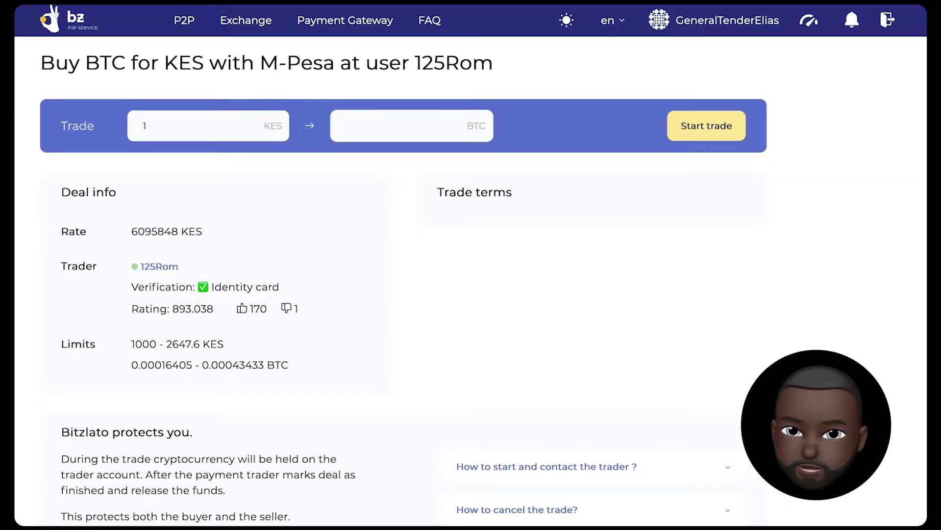
text(000)
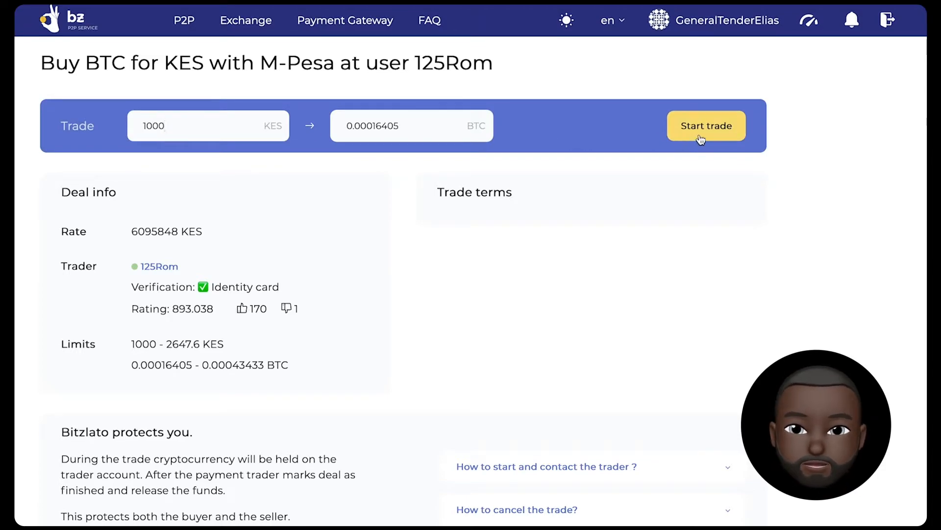
click(706, 126)
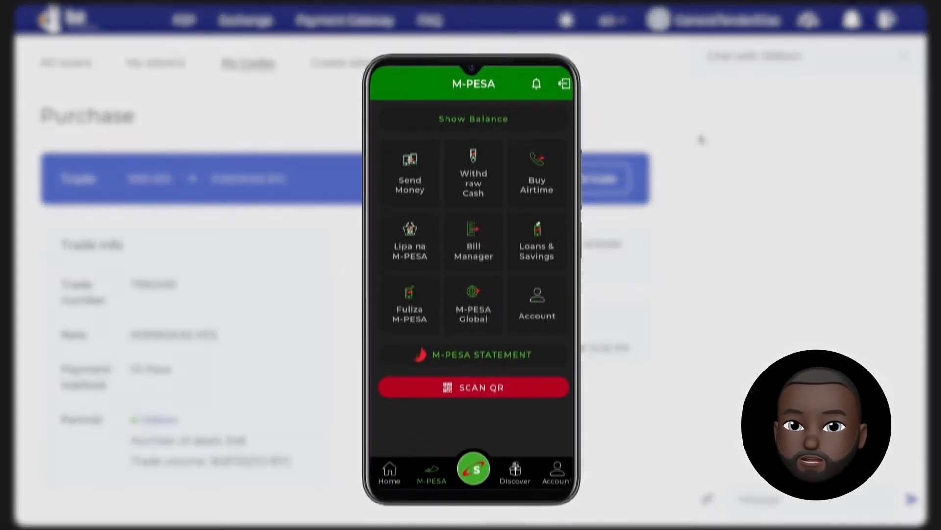
Send 1000 KES to the seller via M-Pesa and finish the successful transaction
click(410, 175)
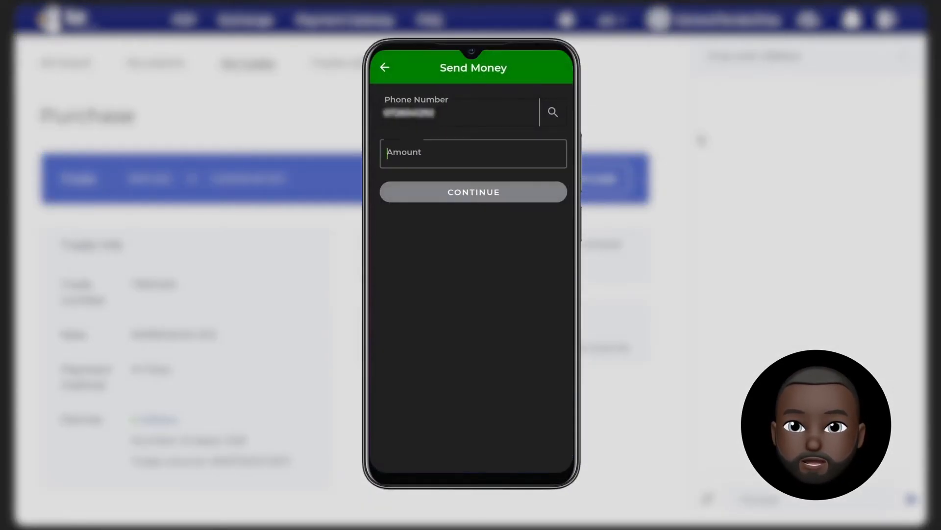
text(1000)
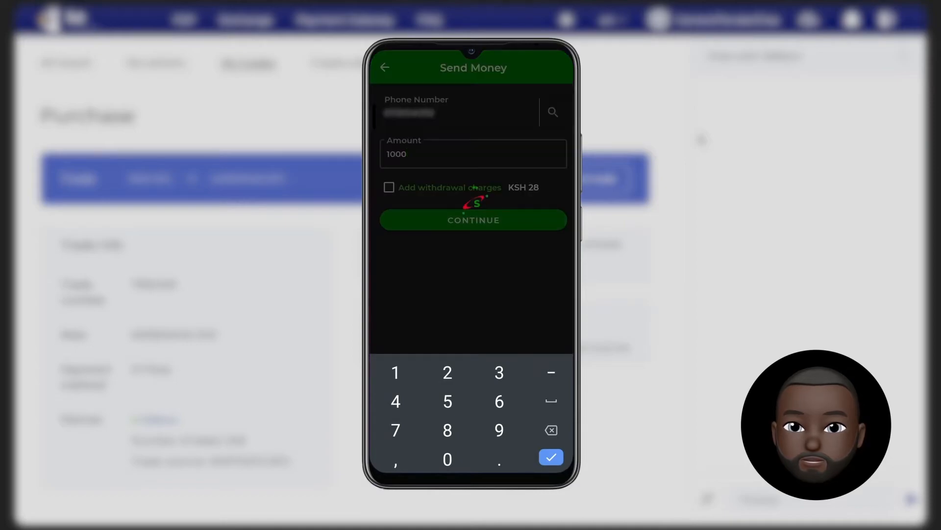
click(473, 220)
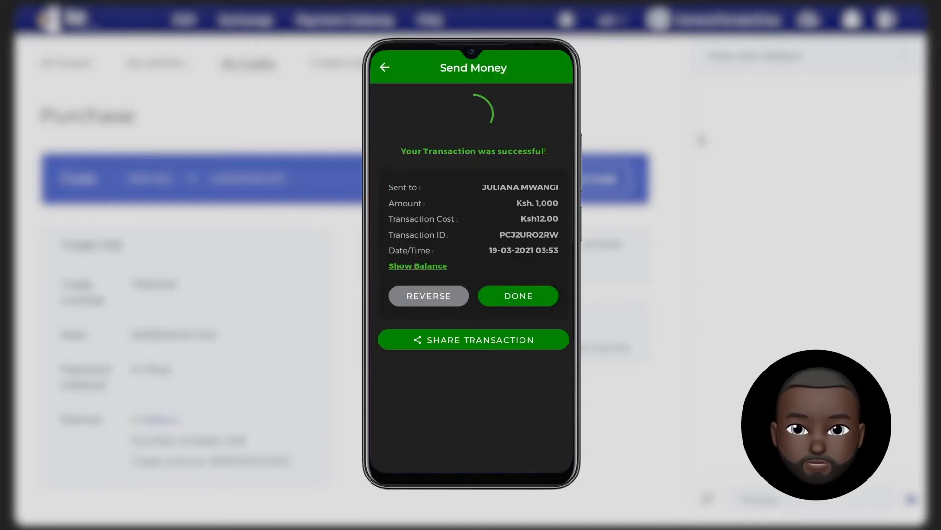
click(518, 296)
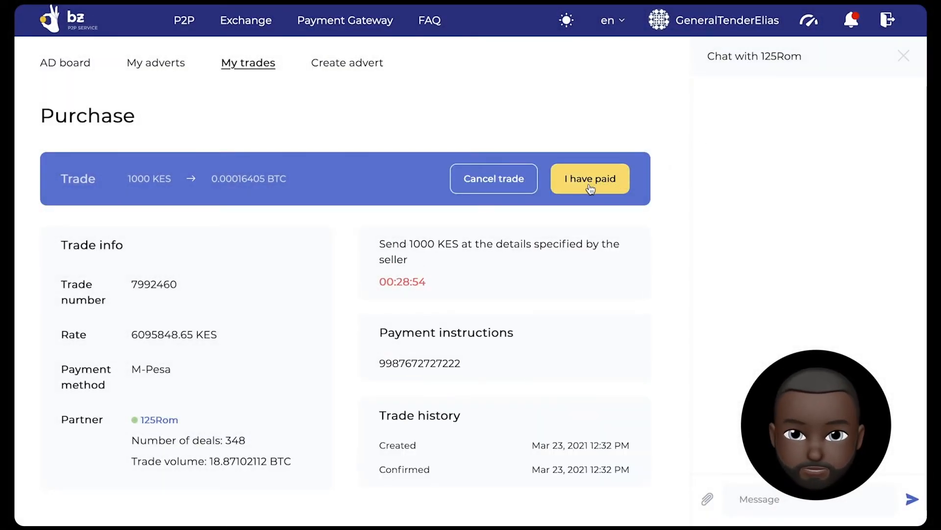
Declare the 1000 KES payment done and confirm a 0.3 % tip for the trader
click(590, 178)
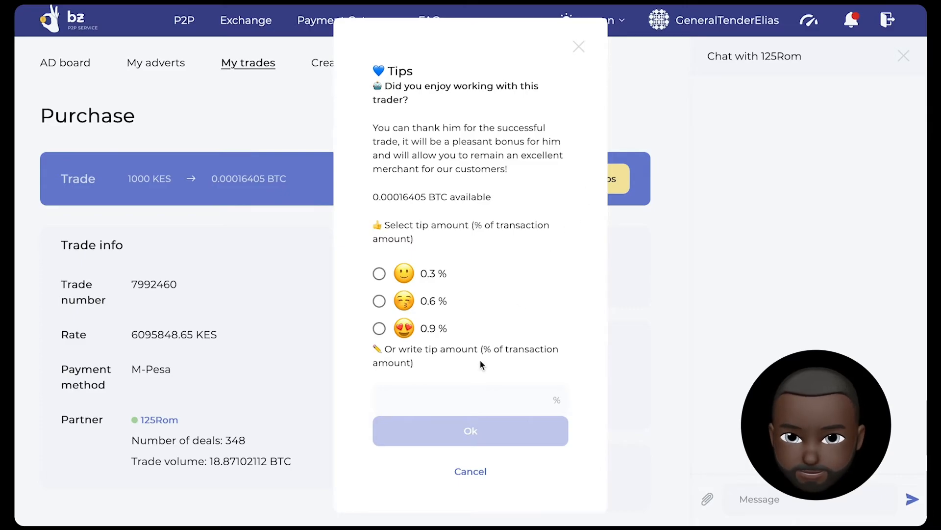
click(379, 273)
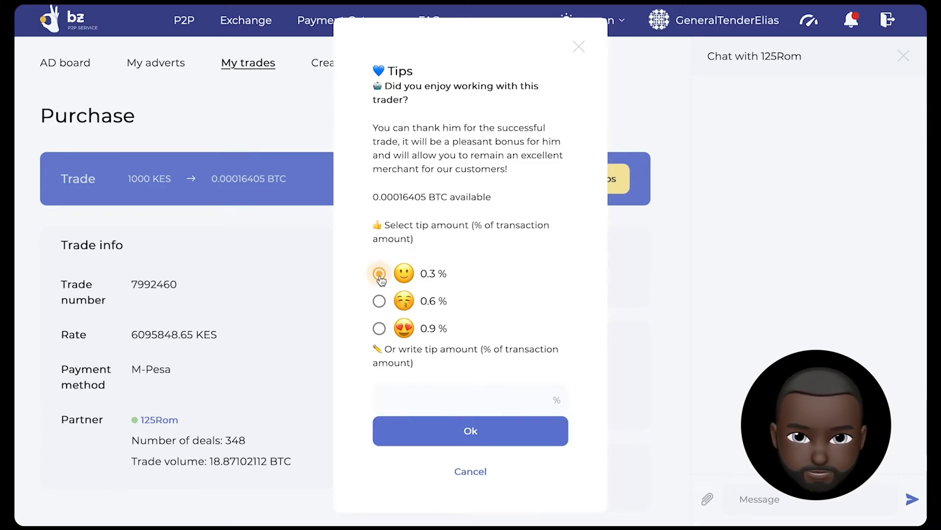
click(470, 430)
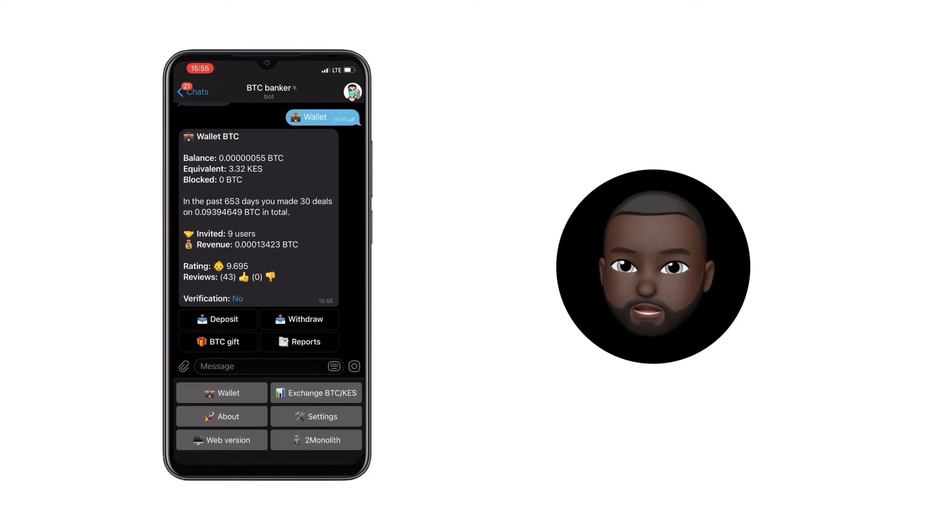
Navigate the bot through Exchange BTC/KES, Buy, Electronic Payments, M-Pesa to the first advert at 6108813 Sh
click(315, 392)
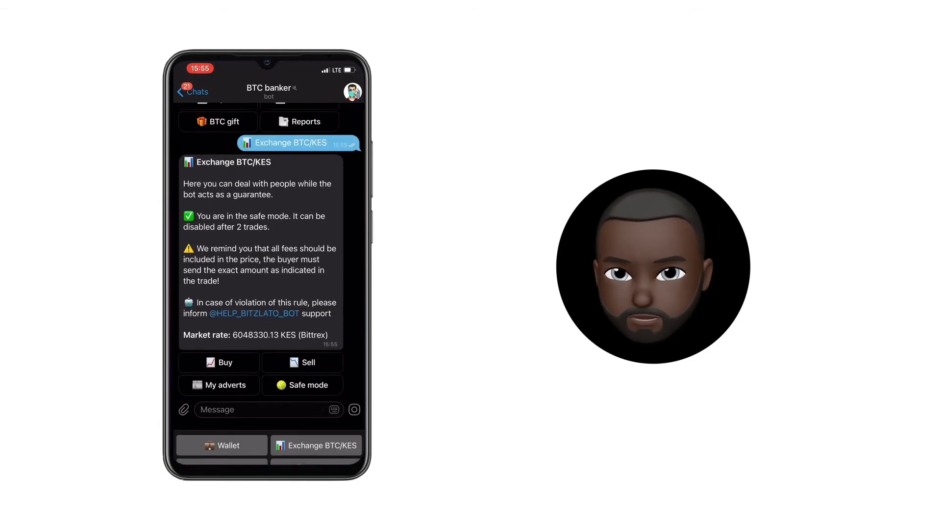
click(219, 362)
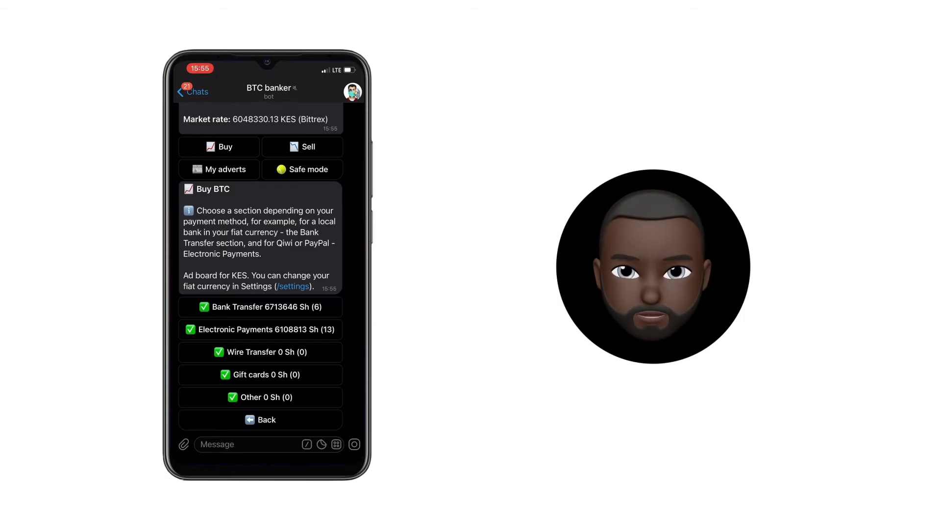
click(261, 329)
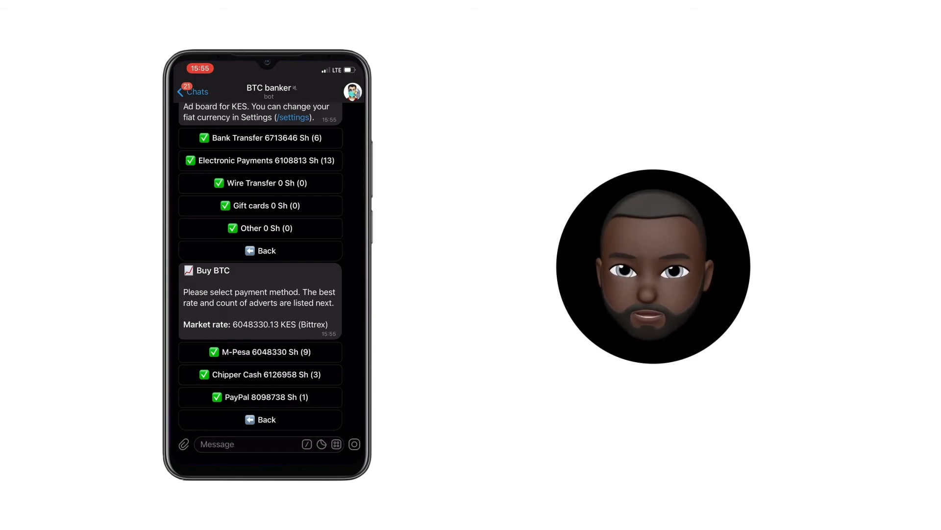
click(259, 351)
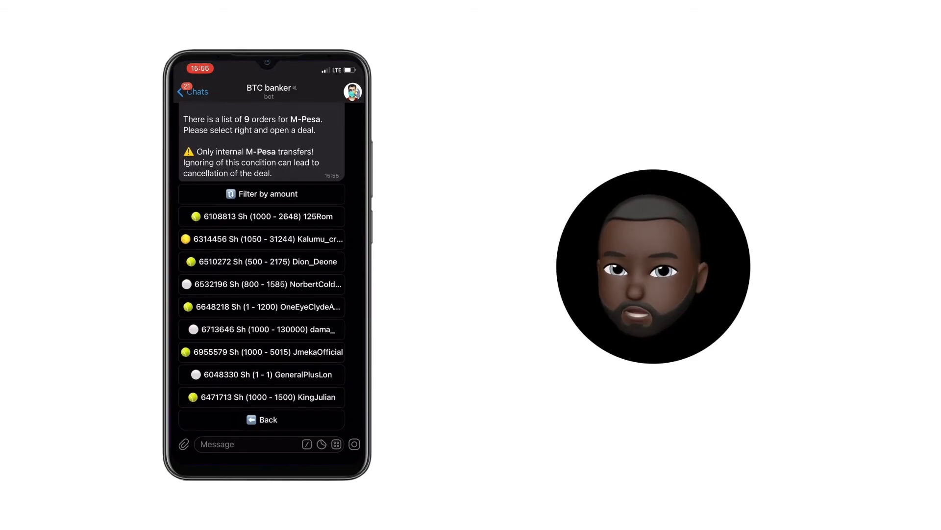
click(262, 216)
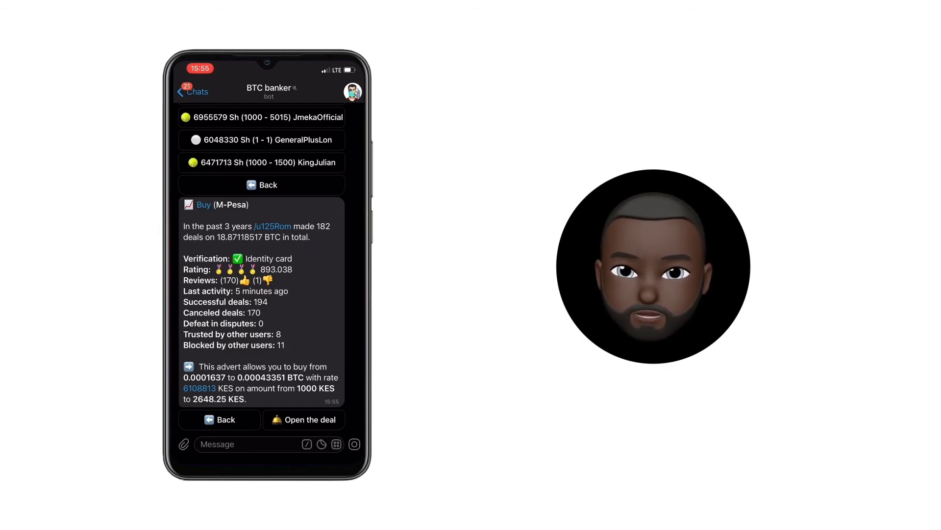
Open a deal for 1000 KES on the advert and report the payment as made
click(304, 419)
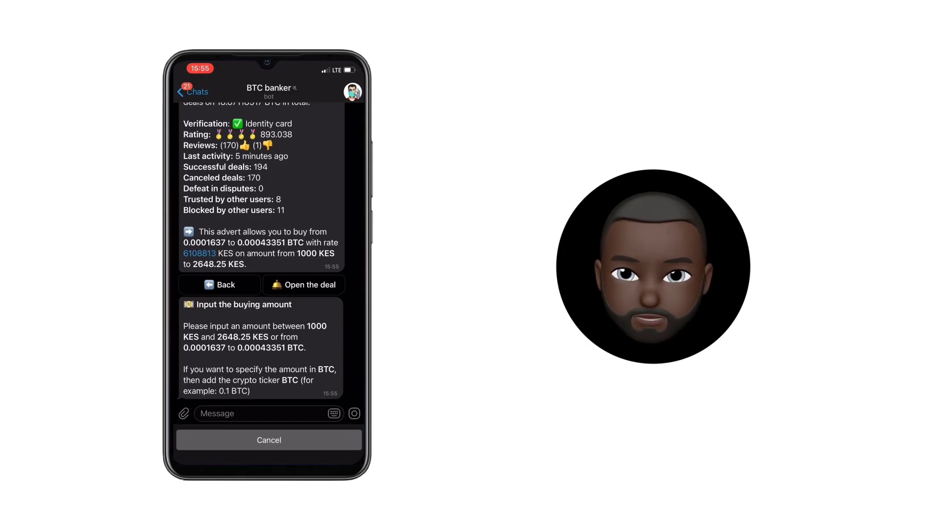
text(1000)
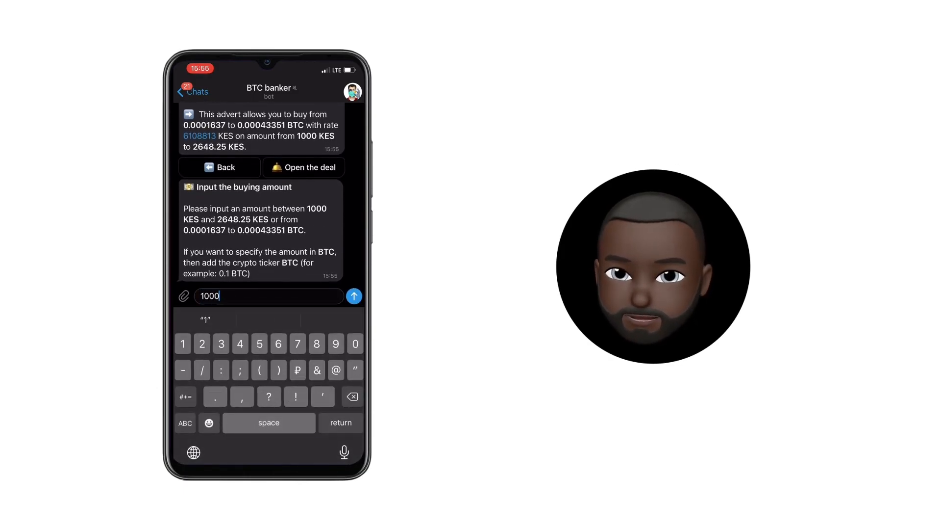
click(354, 296)
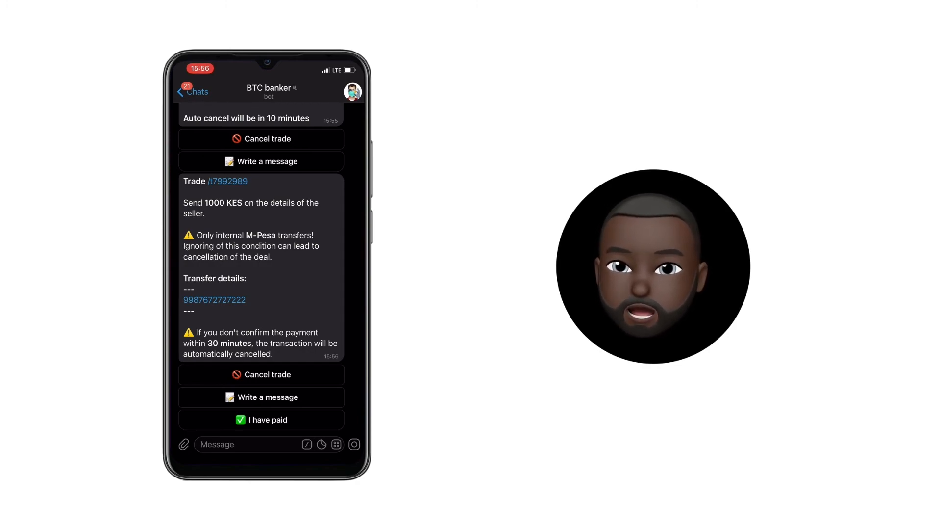
click(261, 420)
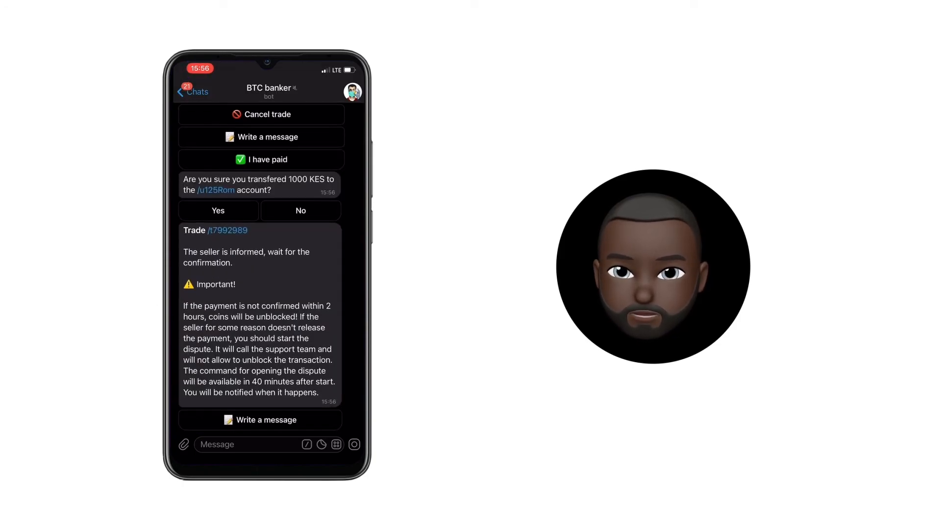